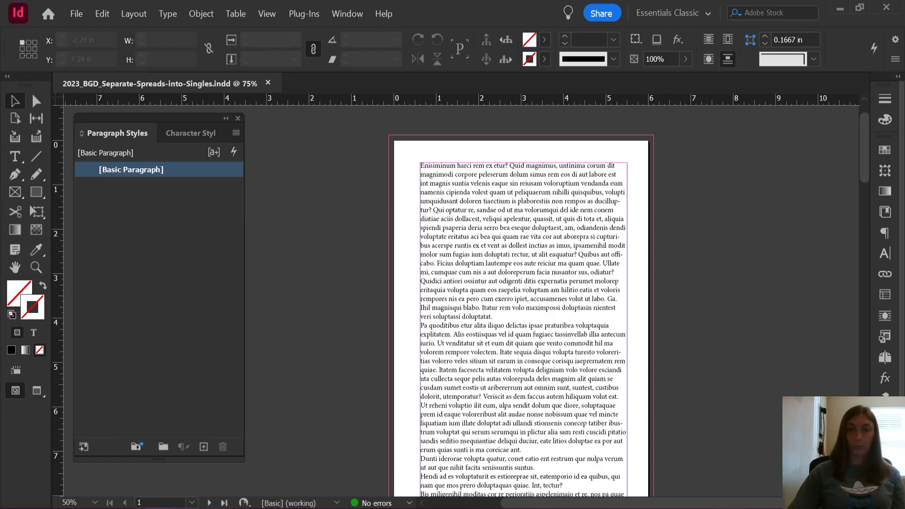
# Put away the Paragraph Styles panel while scrolling into the book's spreads
pyautogui.scroll(-3)
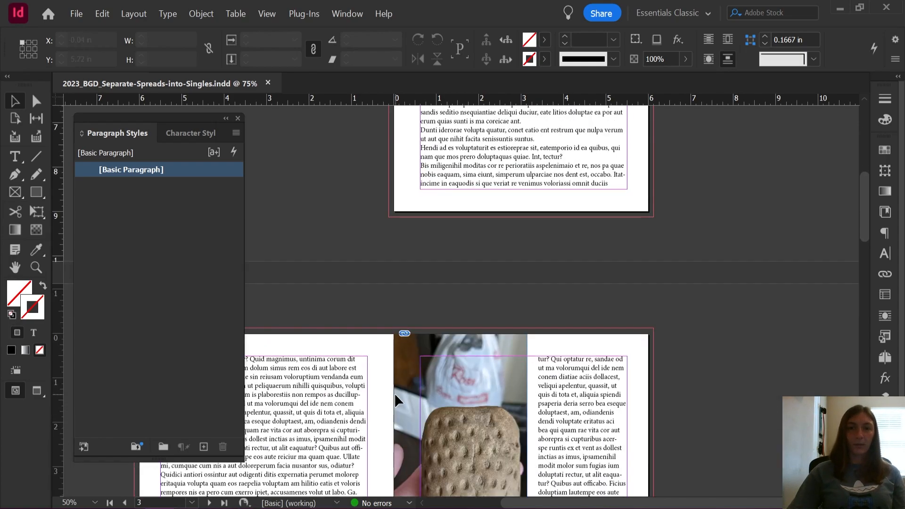
pyautogui.scroll(-3)
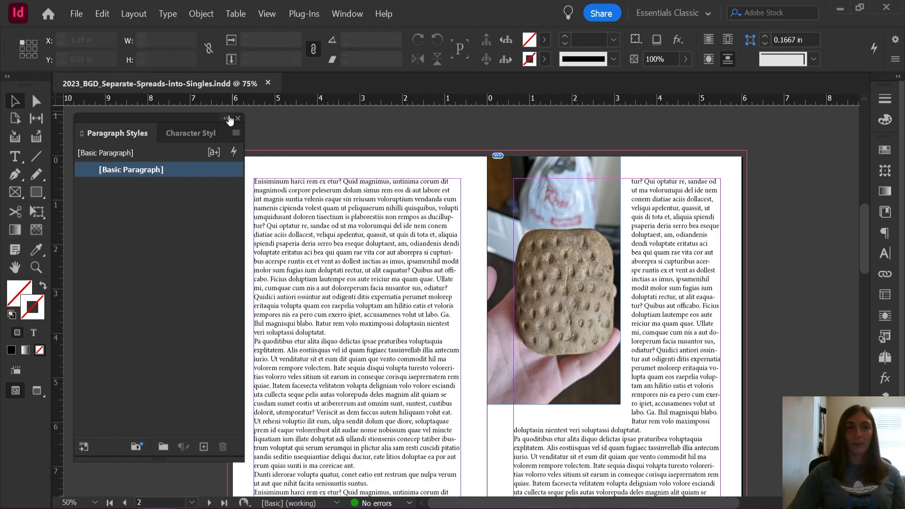
pyautogui.click(237, 119)
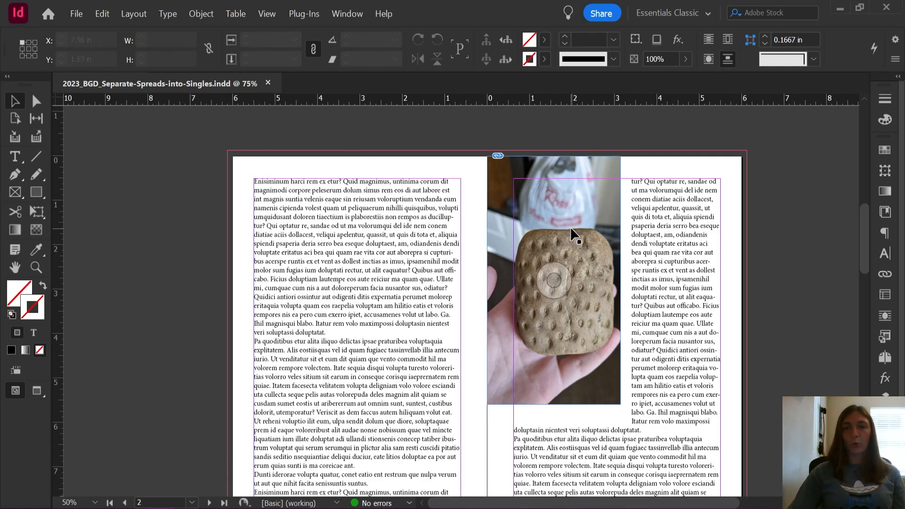
# Scroll through the facing-page spreads to review the layout and the photo on page 3
pyautogui.scroll(-3)
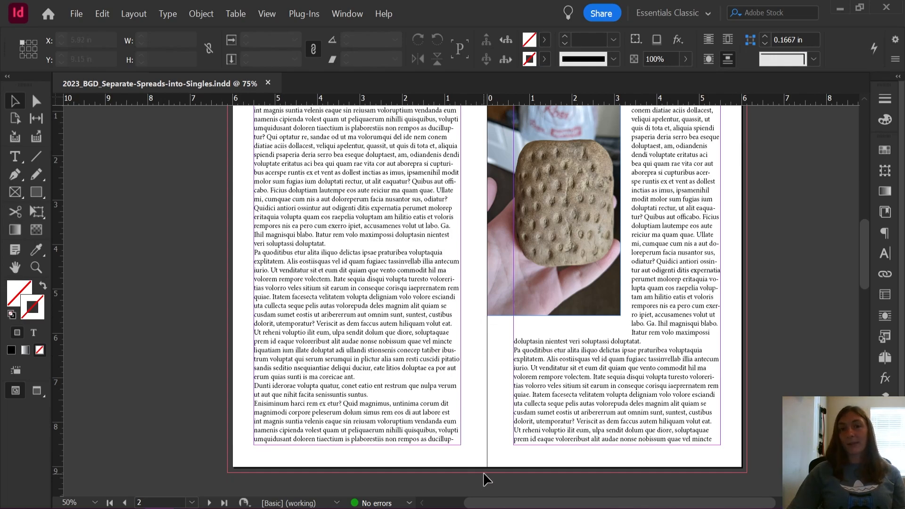
pyautogui.scroll(-3)
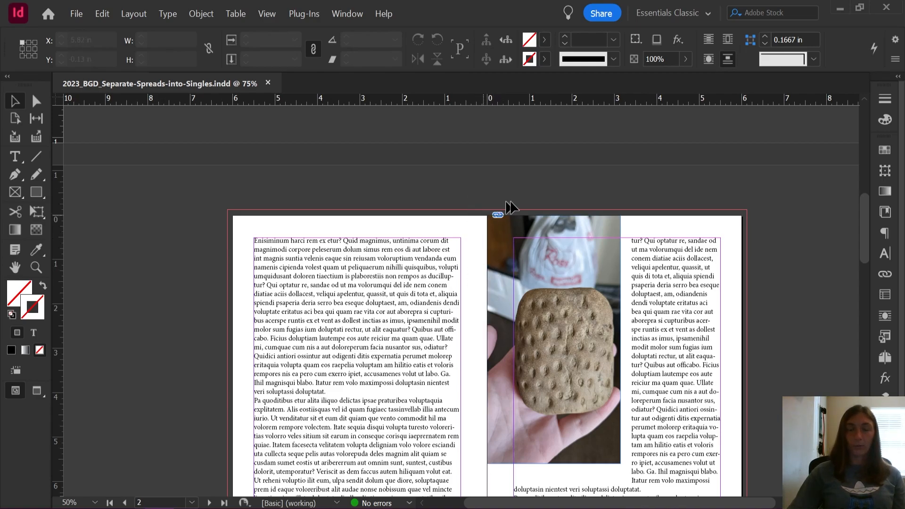
pyautogui.click(123, 502)
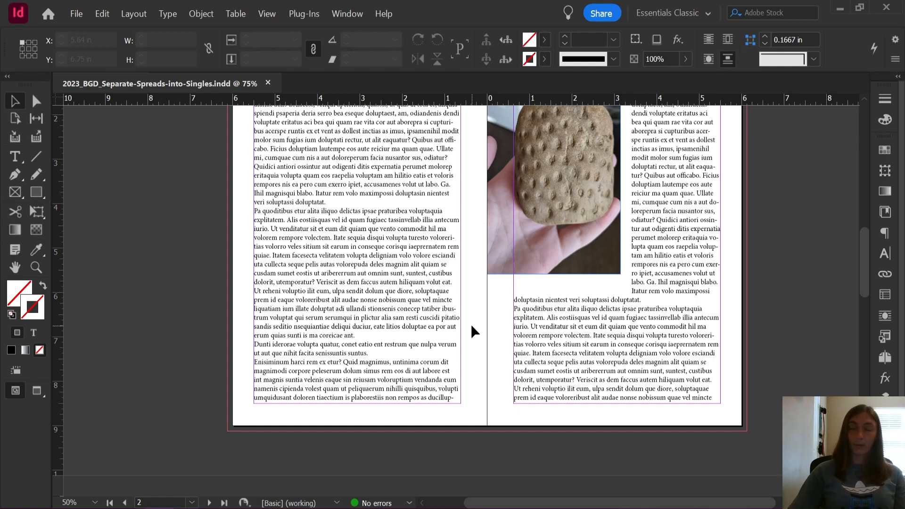
pyautogui.scroll(-3)
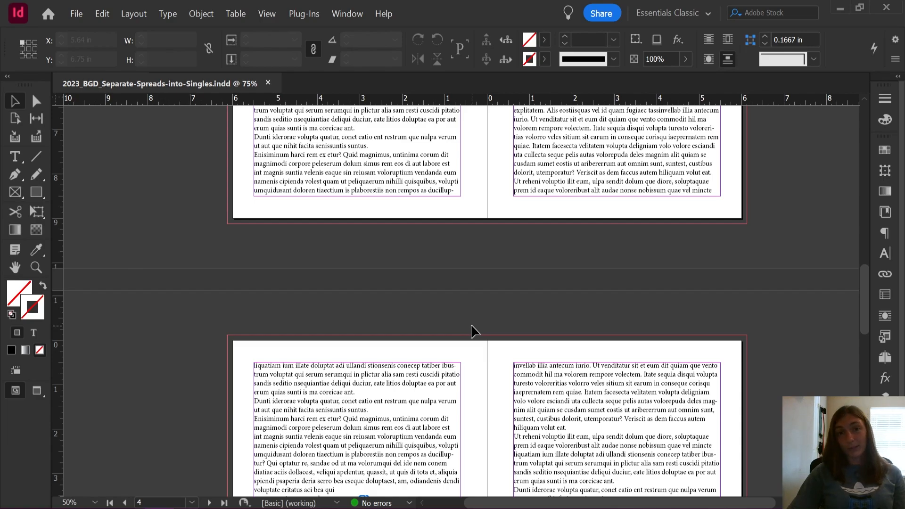
pyautogui.moveTo(490, 313)
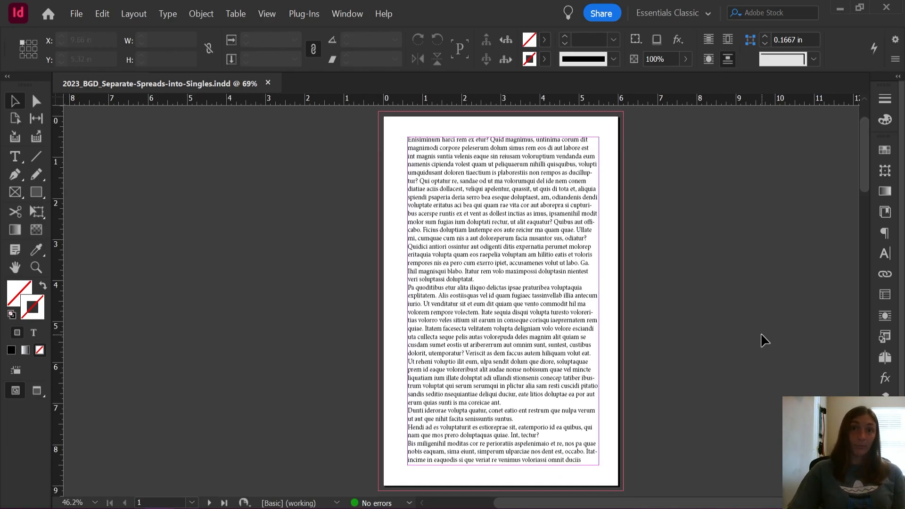
pyautogui.moveTo(762, 334)
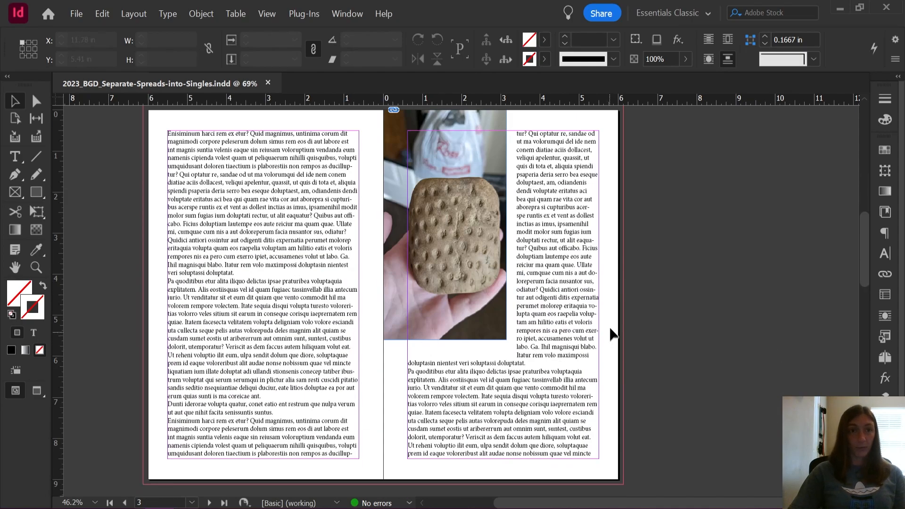
# Turn off Facing Pages in Document Setup and confirm the change
pyautogui.click(75, 14)
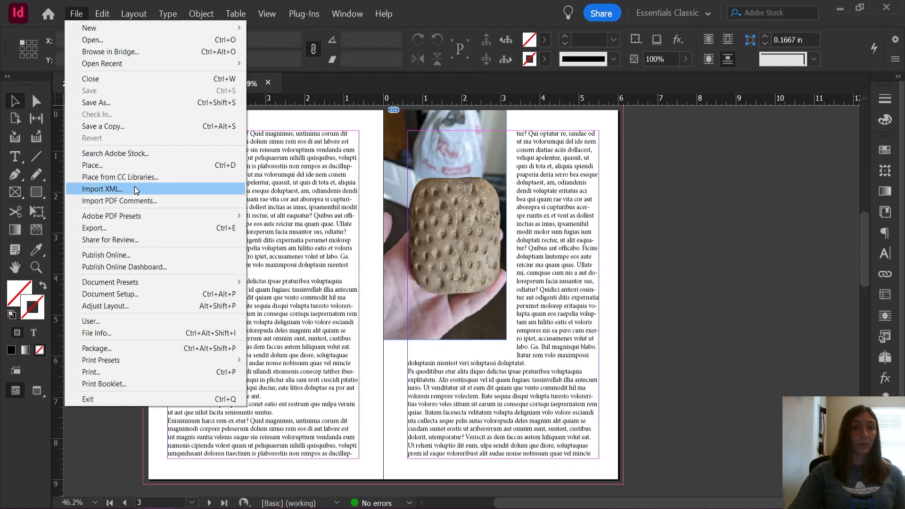
pyautogui.click(110, 294)
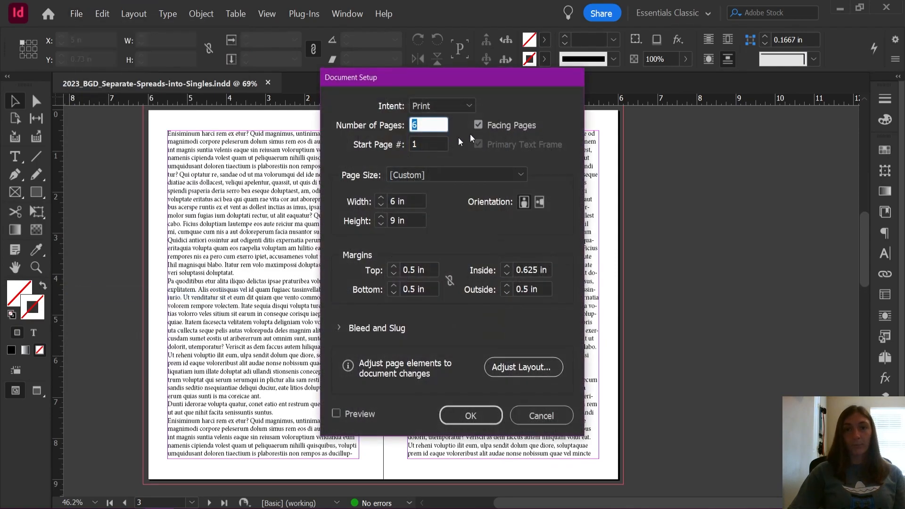
pyautogui.click(478, 125)
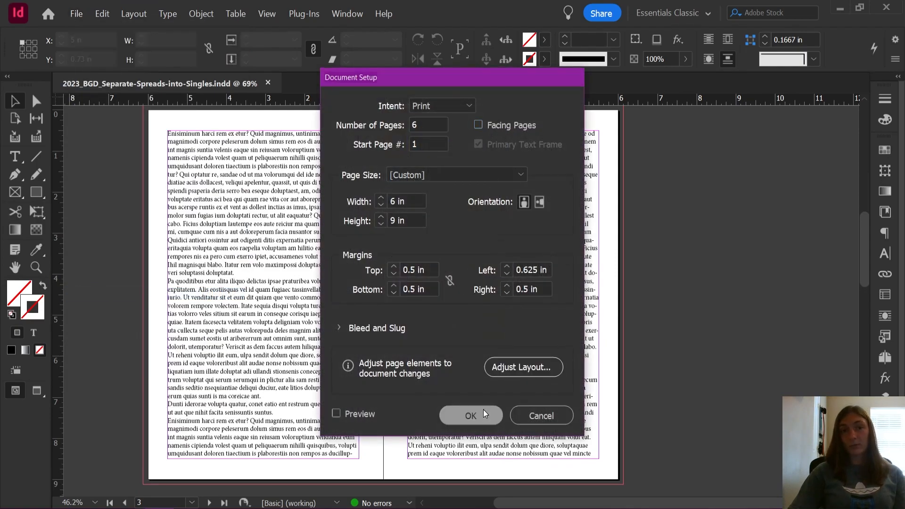
pyautogui.click(472, 415)
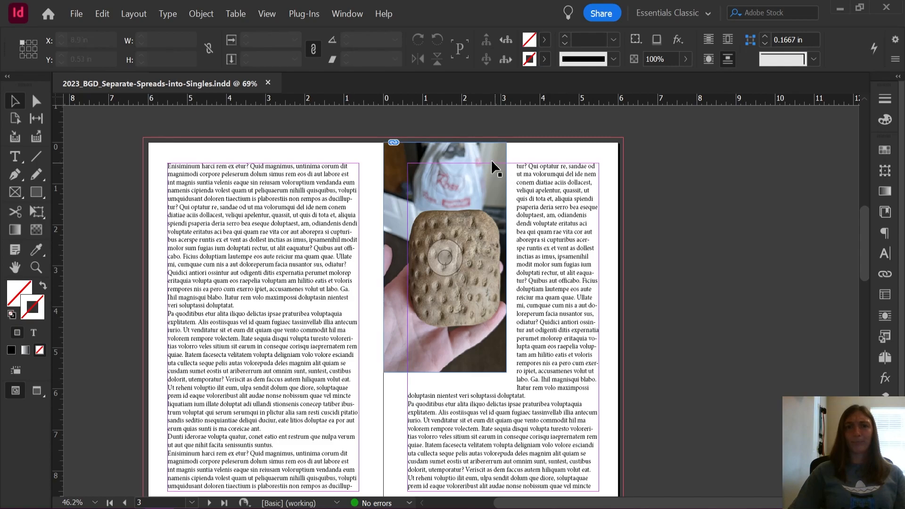
# Select and then deselect the photo on the page 3 spread to check it
pyautogui.click(446, 257)
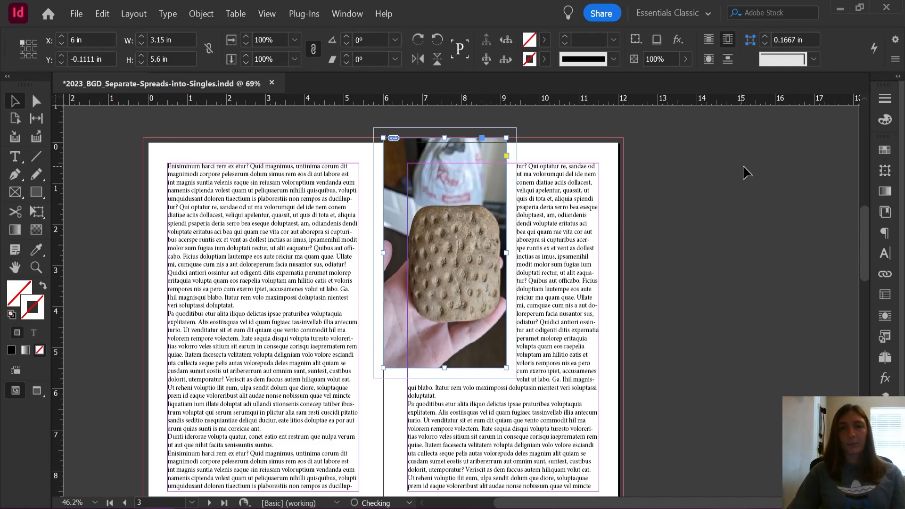
pyautogui.click(747, 174)
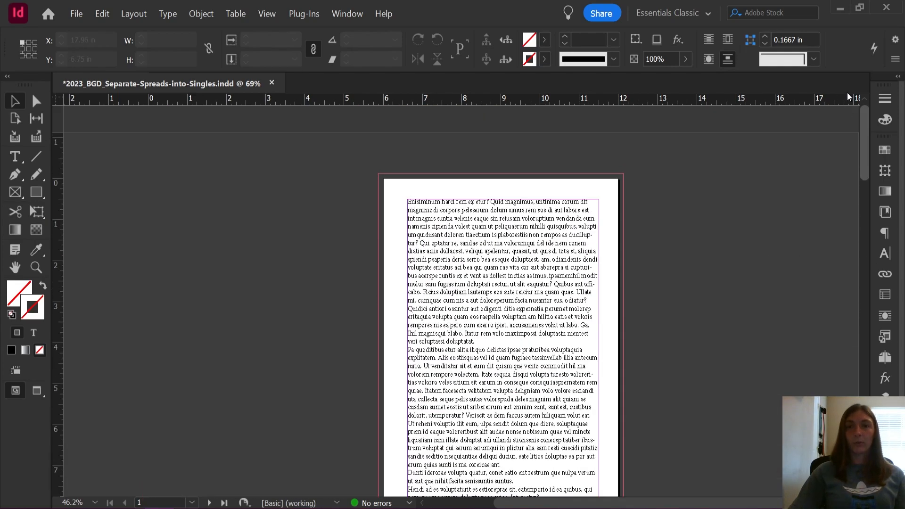
# Bring up the Scripts panel and scroll through its list
pyautogui.click(592, 212)
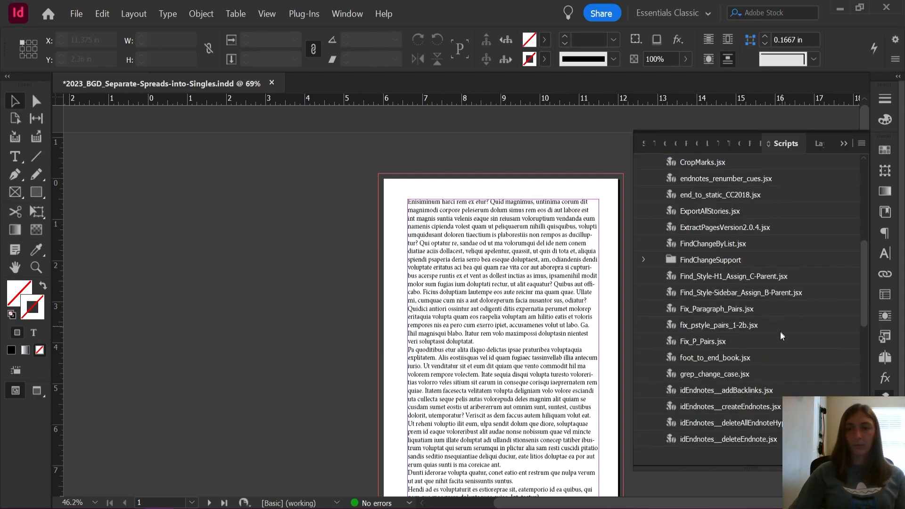
pyautogui.scroll(-3)
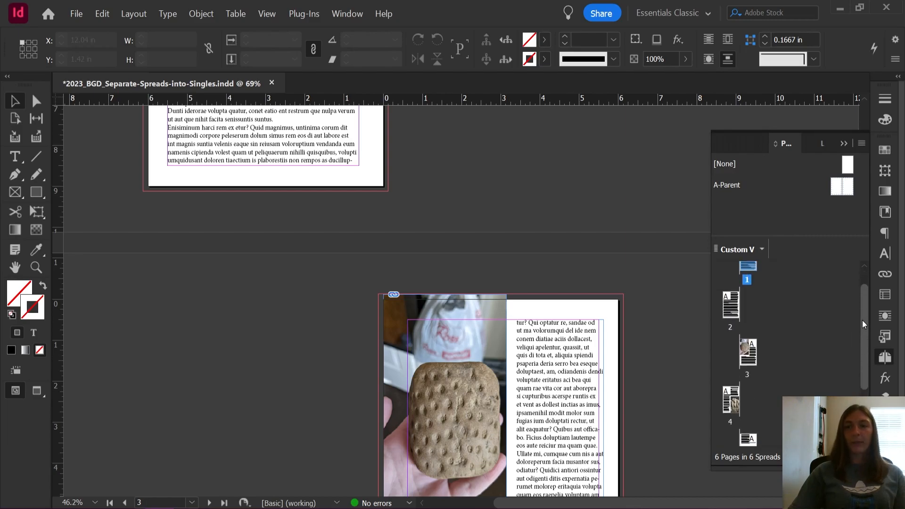
pyautogui.scroll(-3)
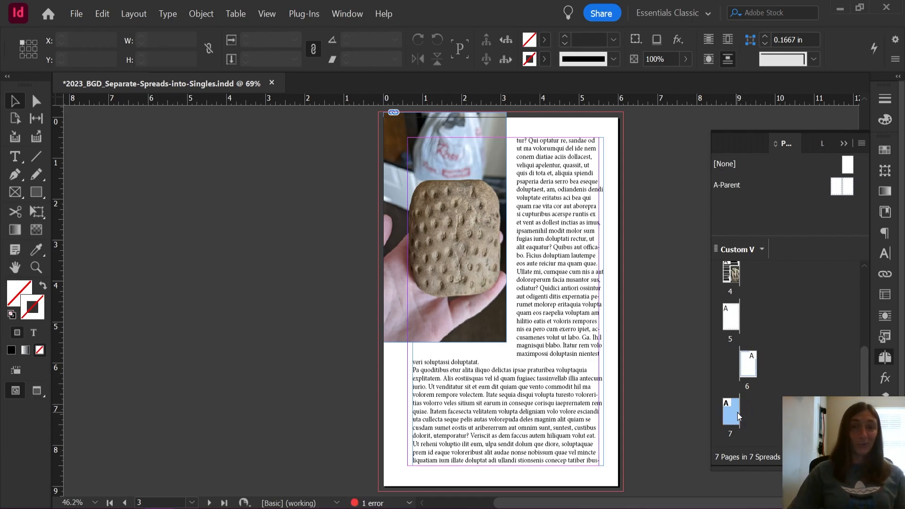
pyautogui.moveTo(729, 413)
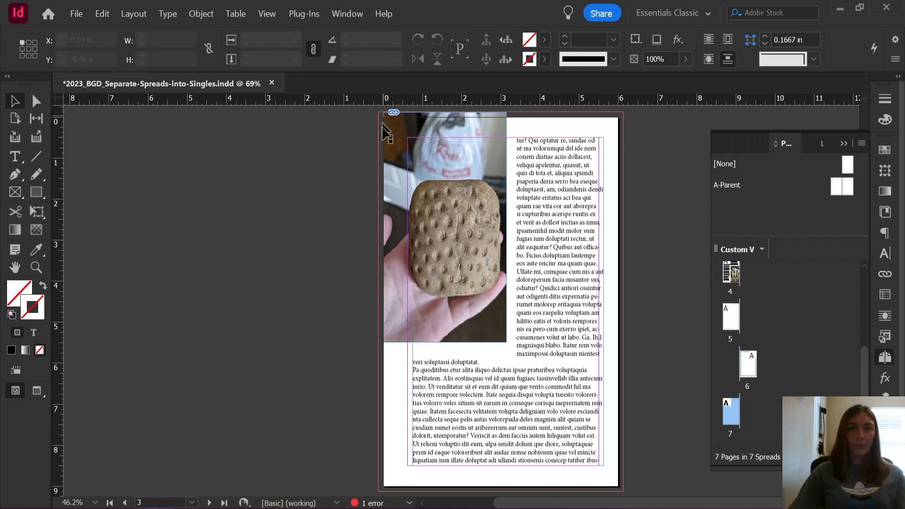
pyautogui.moveTo(554, 478)
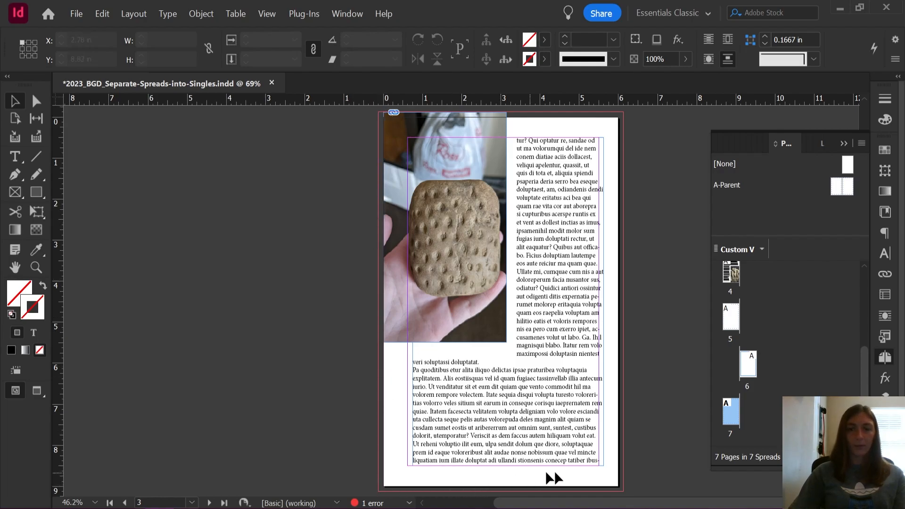
pyautogui.moveTo(563, 114)
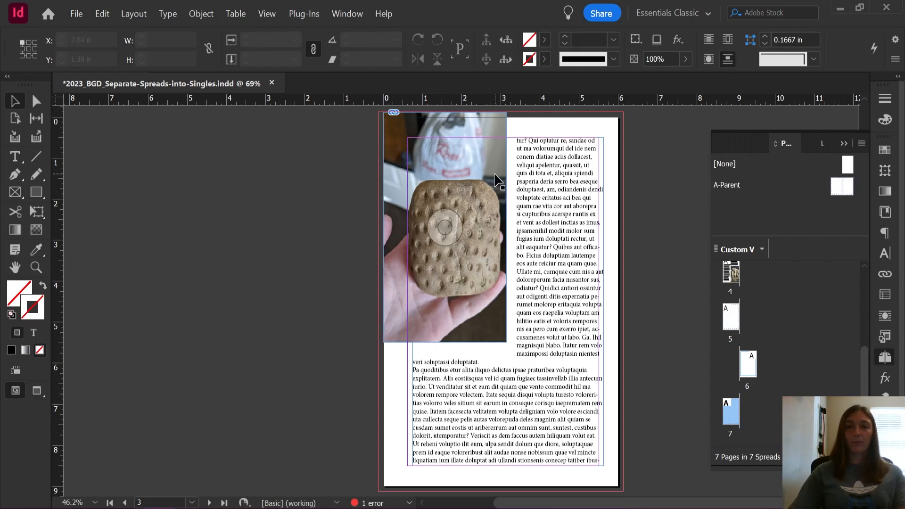
# Check the photo on the now-standalone page 3 keeps its inside bleed, then view all pages at 25%
pyautogui.click(444, 225)
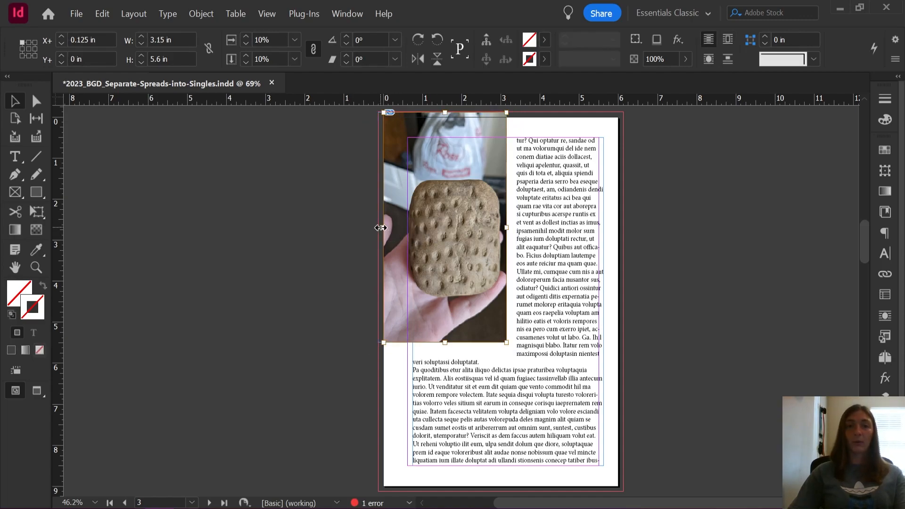
pyautogui.click(353, 239)
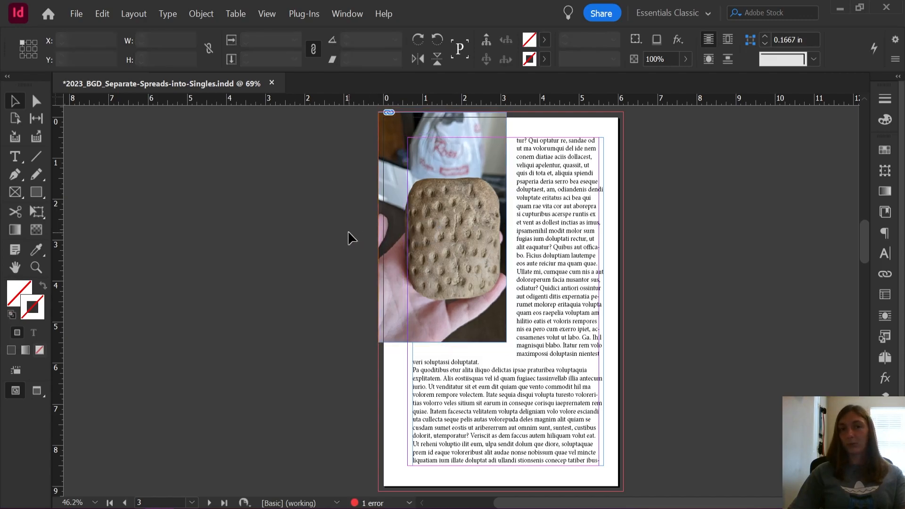
pyautogui.click(456, 231)
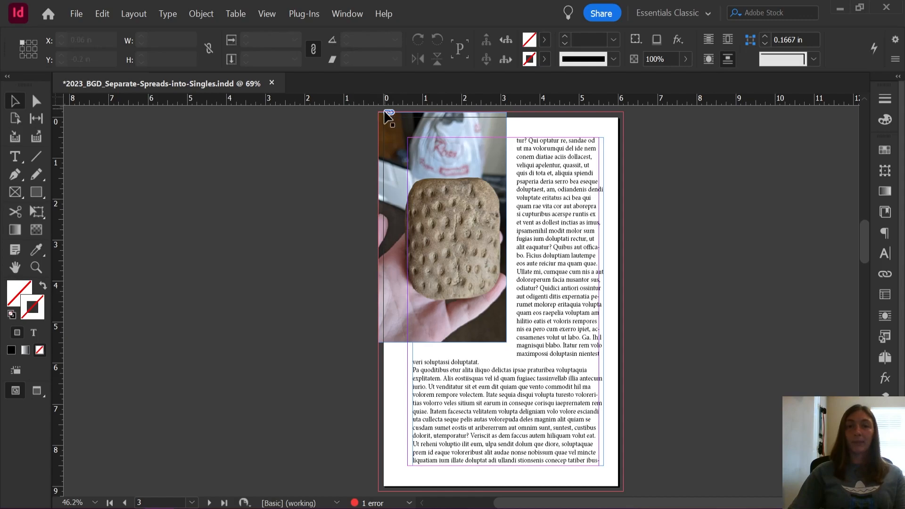
pyautogui.click(739, 272)
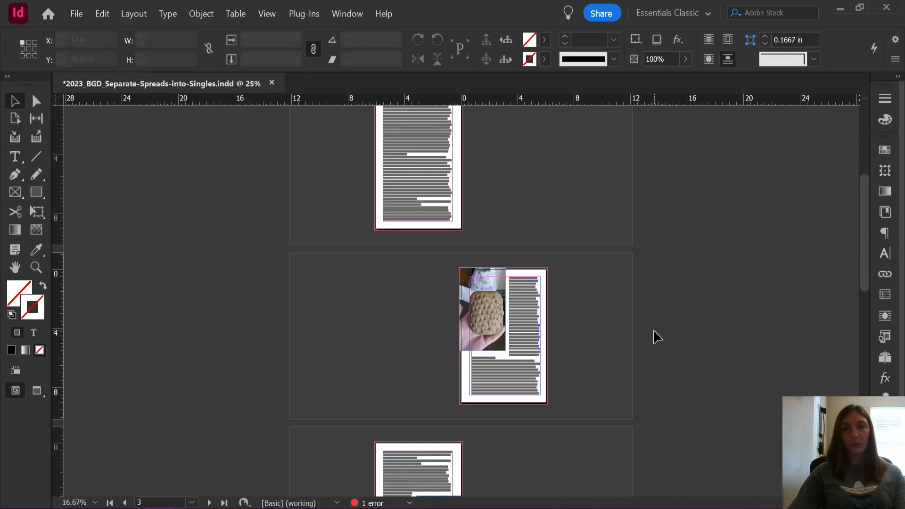
# Navigate to the A-Parent master spread via the Pages panel
pyautogui.click(583, 323)
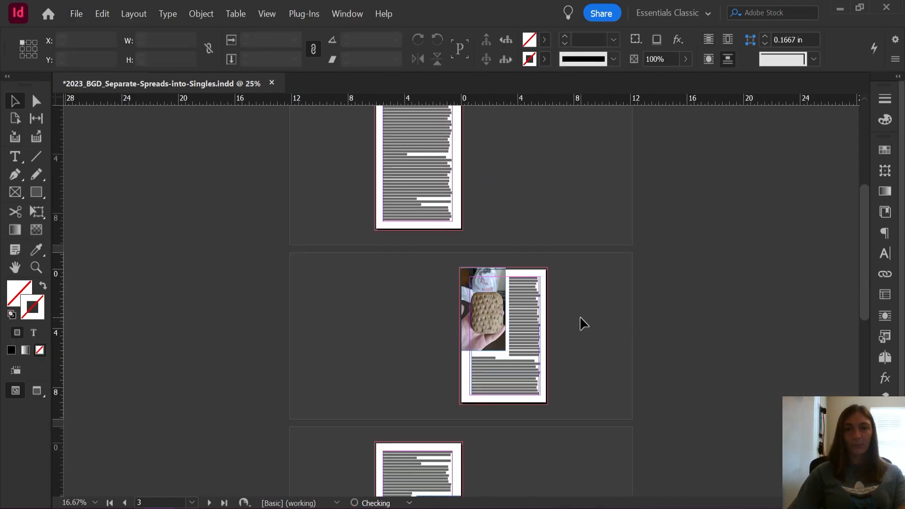
pyautogui.scroll(3)
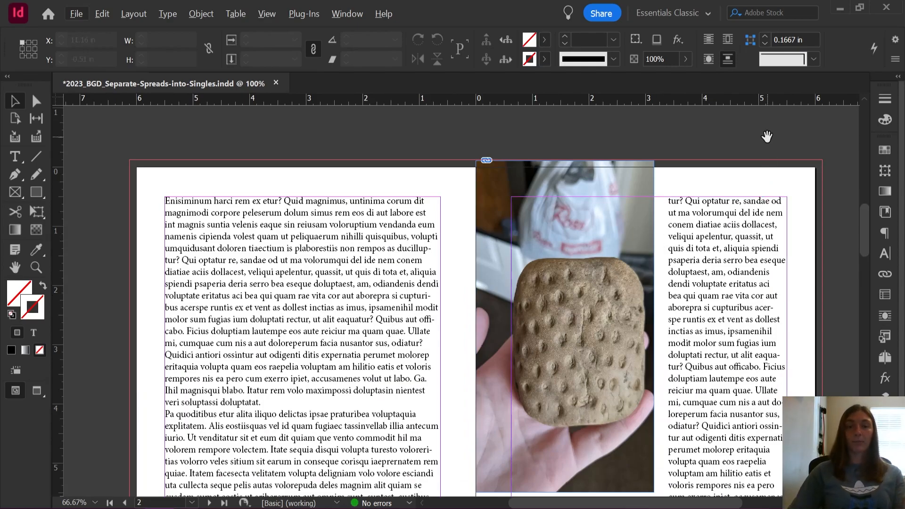
pyautogui.click(884, 357)
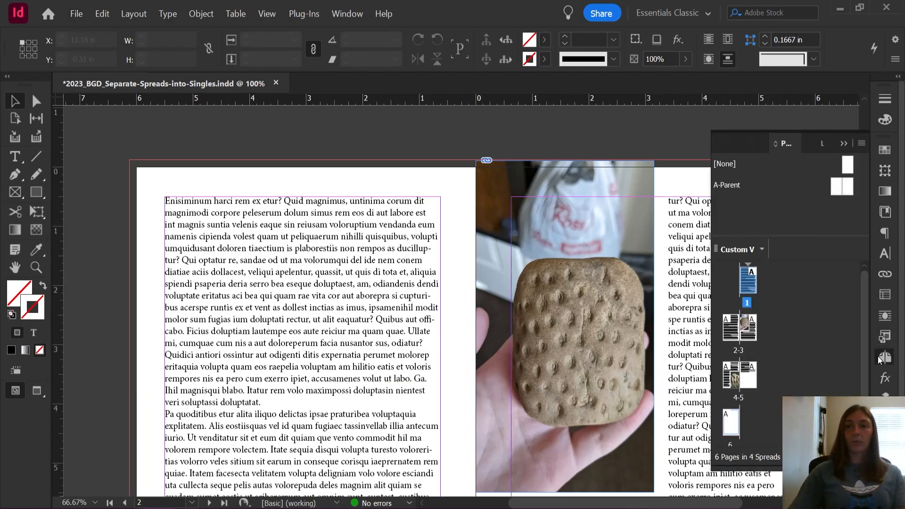
pyautogui.moveTo(840, 191)
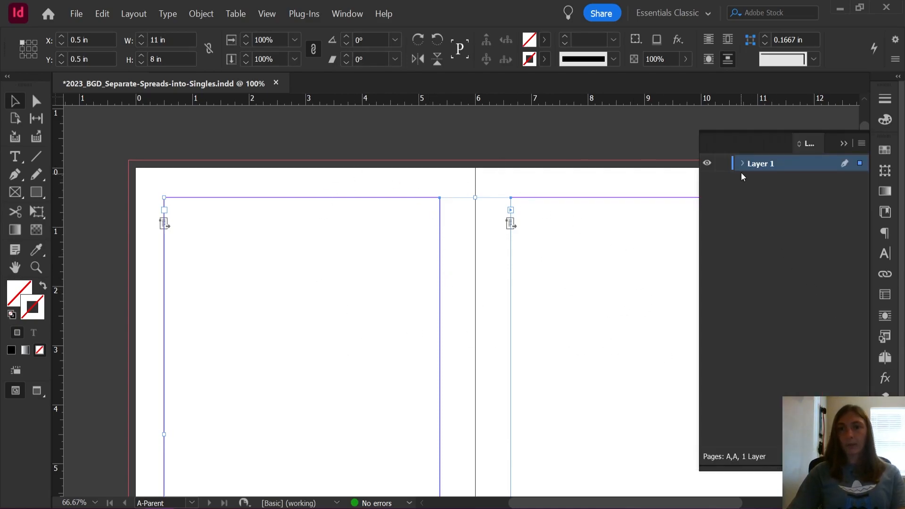
# Expand Layer 1 and unlock the locked text frame on the parent spread, then return to Pages
pyautogui.click(742, 163)
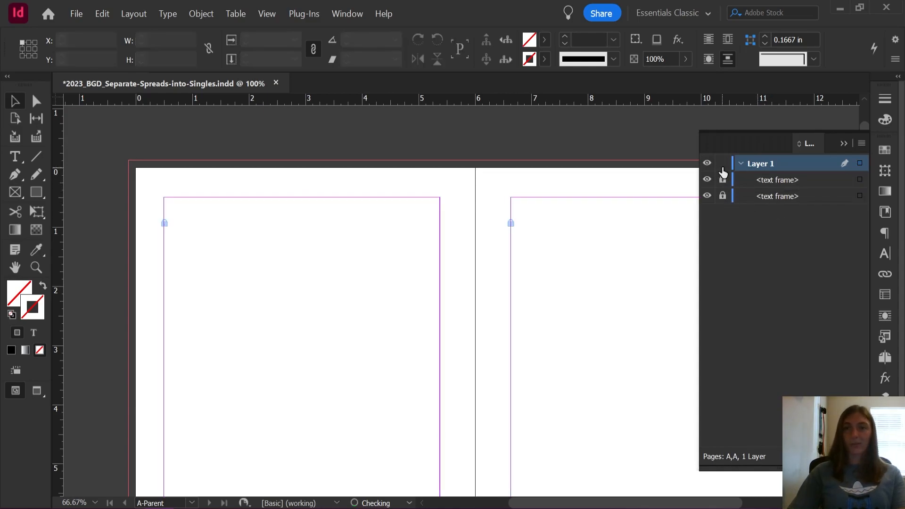
pyautogui.click(722, 179)
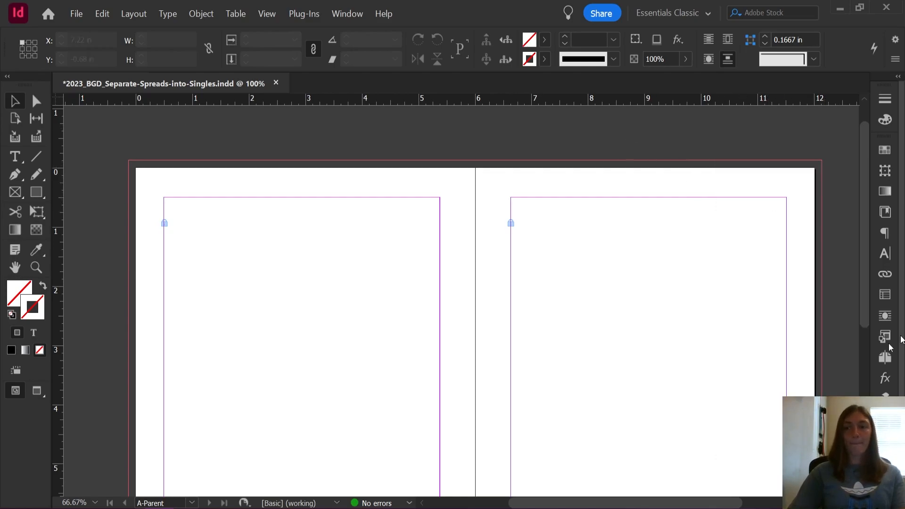
pyautogui.click(885, 336)
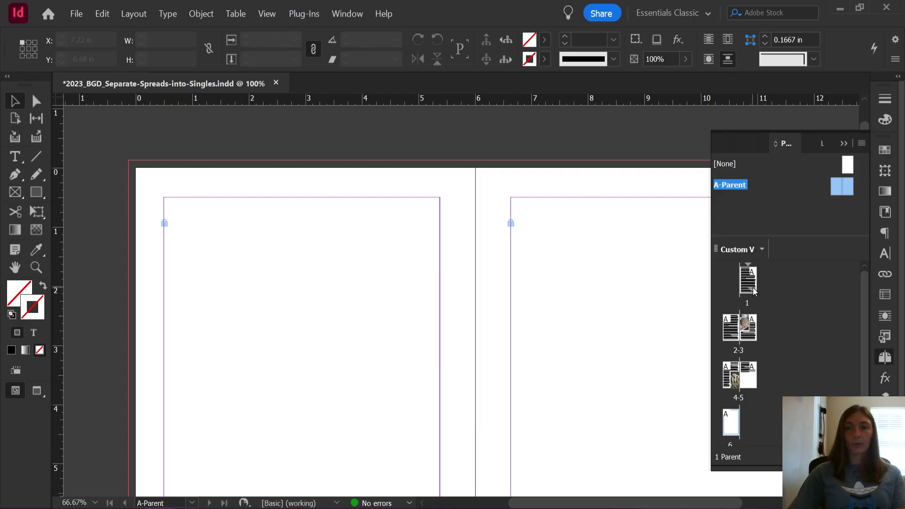
# Run SeparatePages.jsx so every spread becomes single pages with interior bleed, and review them
pyautogui.click(773, 358)
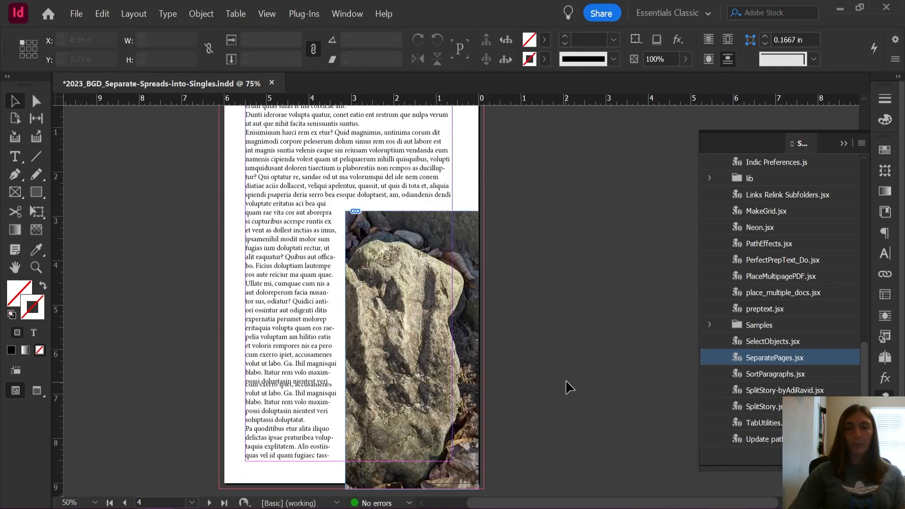
pyautogui.scroll(3)
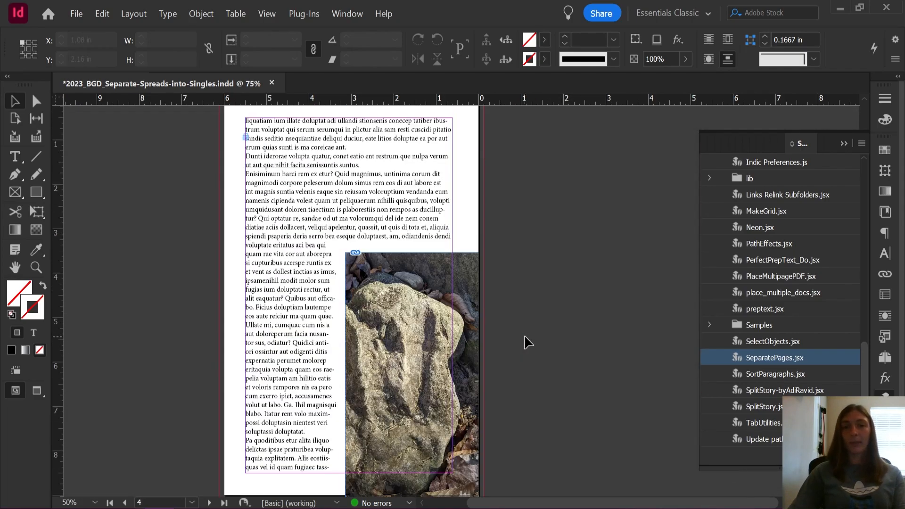
pyautogui.scroll(-3)
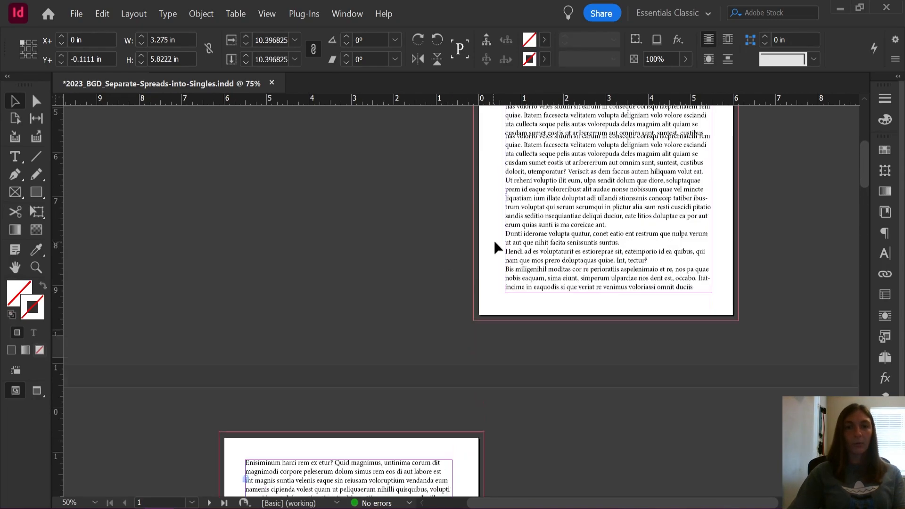
pyautogui.click(76, 13)
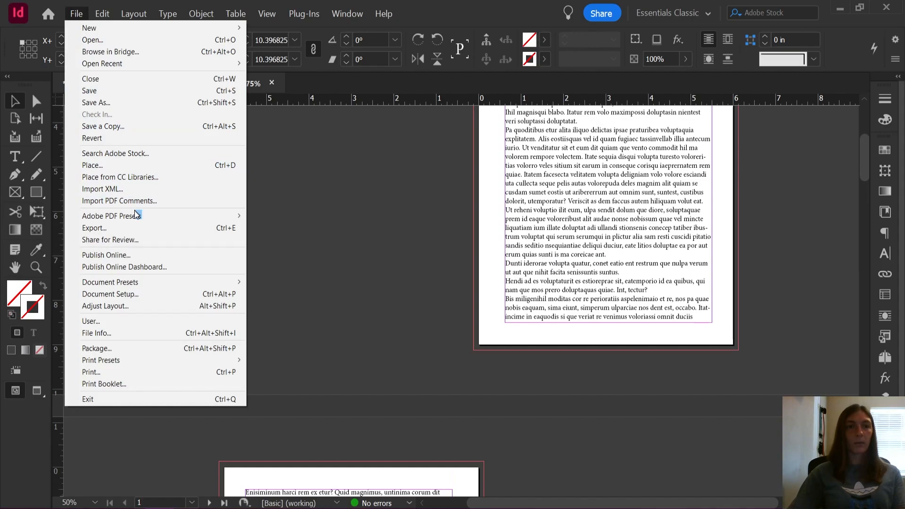
# Export an Adobe PDF (Print) with the High Quality Print preset and Marks and Bleeds enabled
pyautogui.click(93, 228)
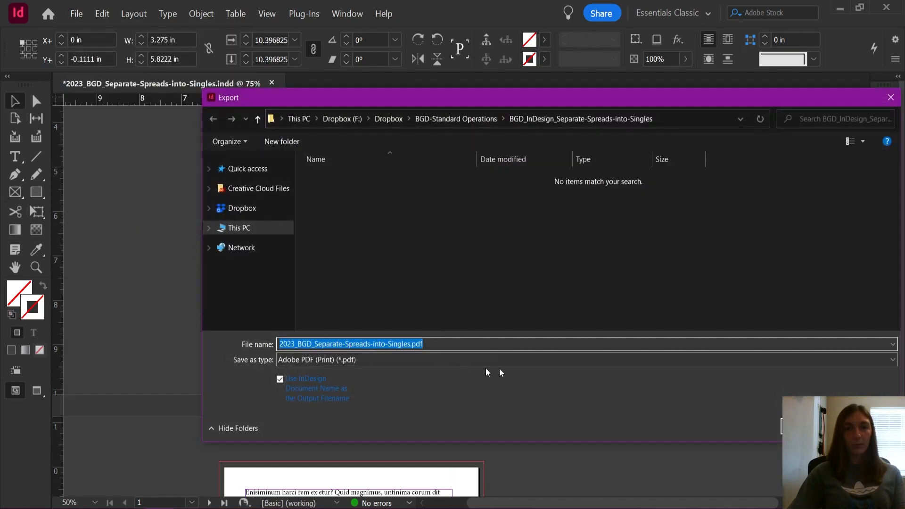
pyautogui.moveTo(488, 373)
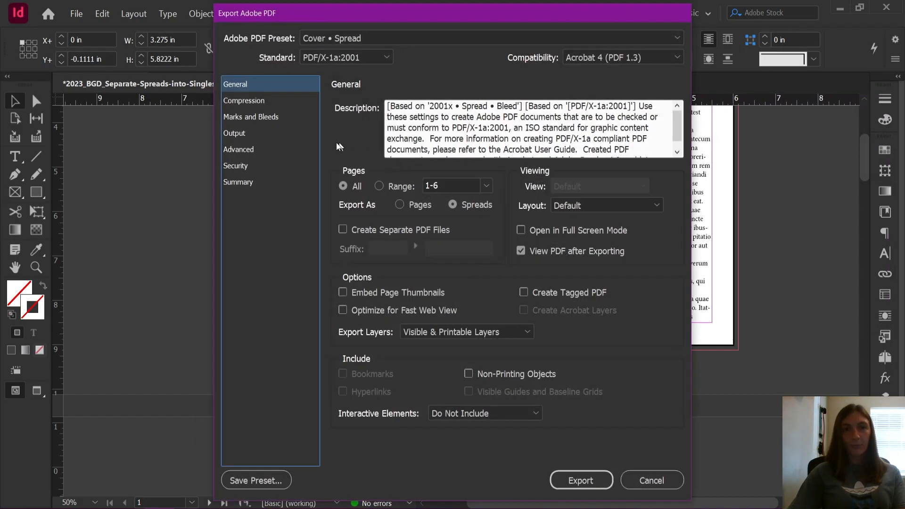
pyautogui.click(250, 117)
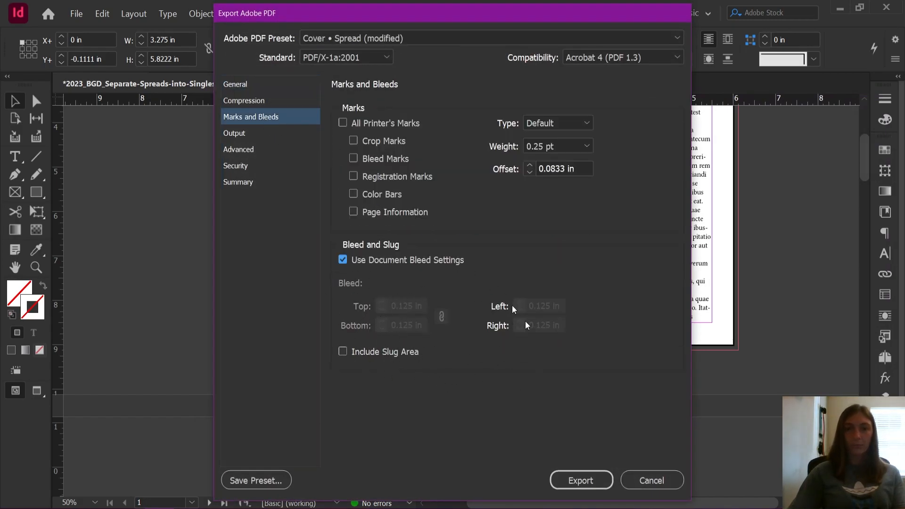
pyautogui.moveTo(560, 376)
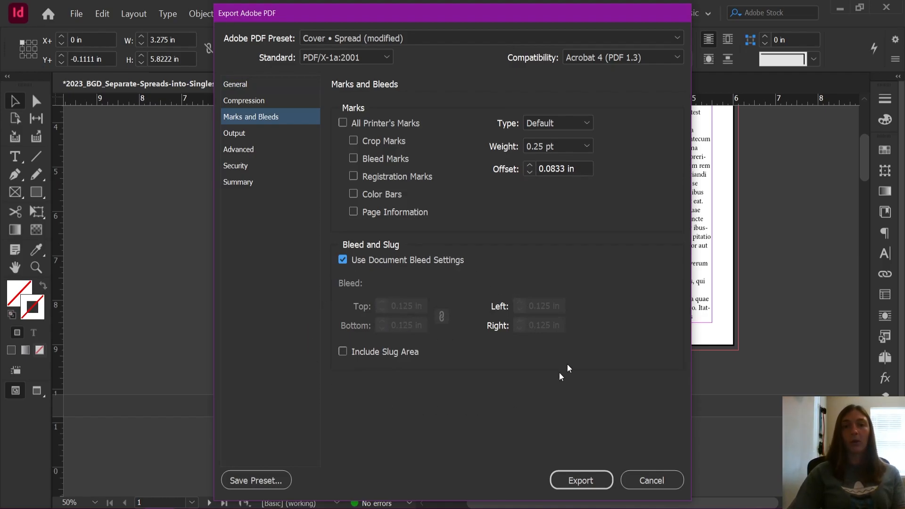
pyautogui.moveTo(418, 179)
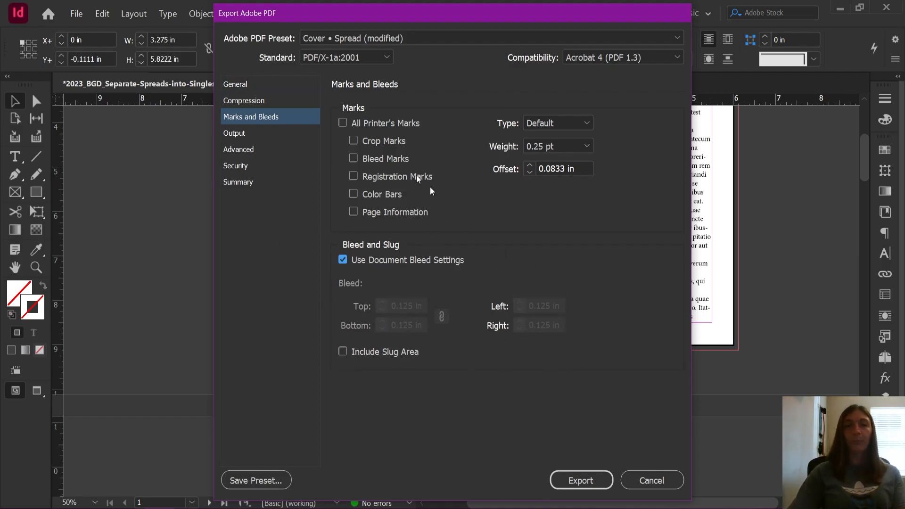
pyautogui.moveTo(414, 9)
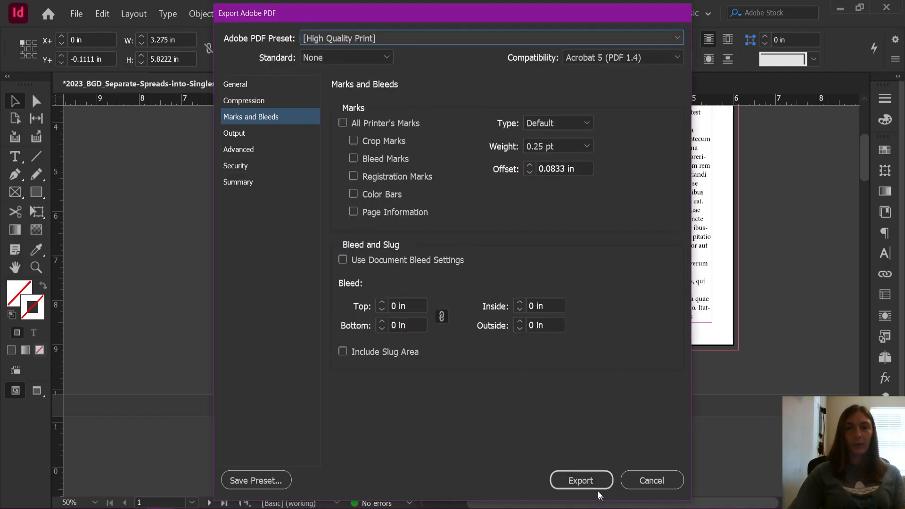
pyautogui.click(579, 480)
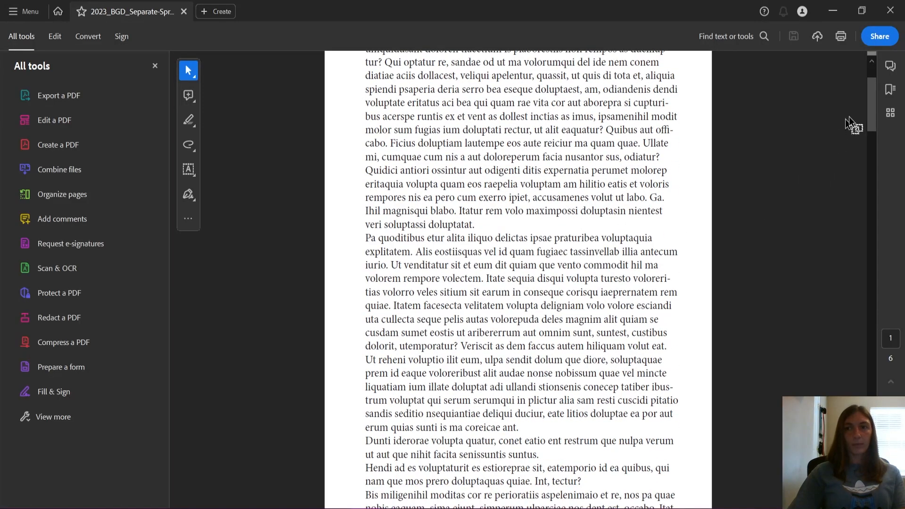
pyautogui.scroll(-3)
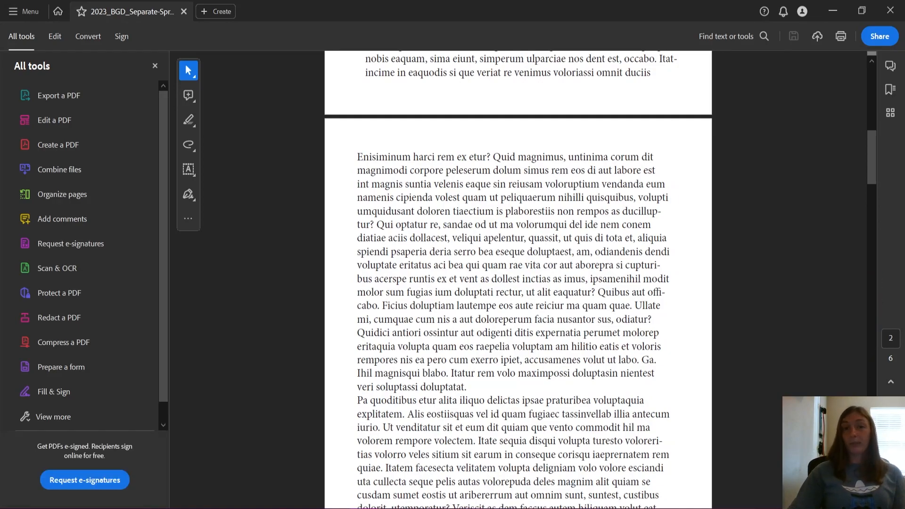
pyautogui.scroll(-3)
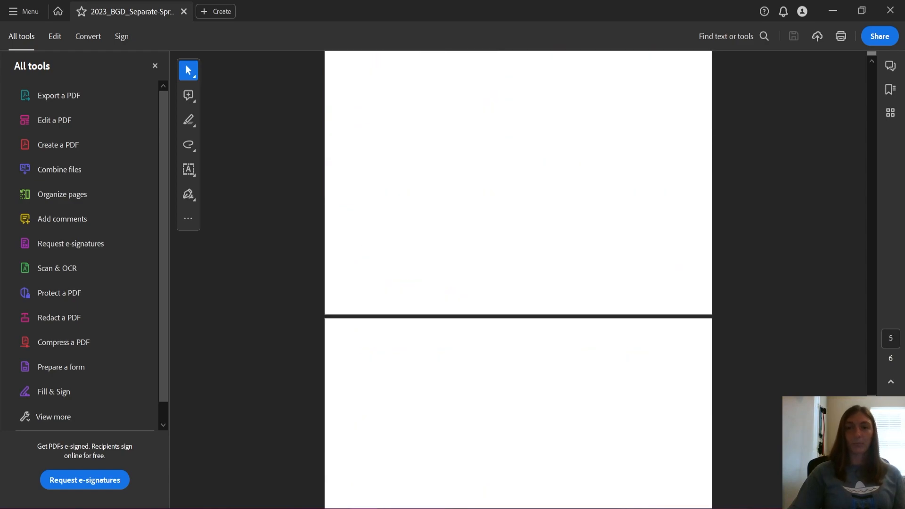